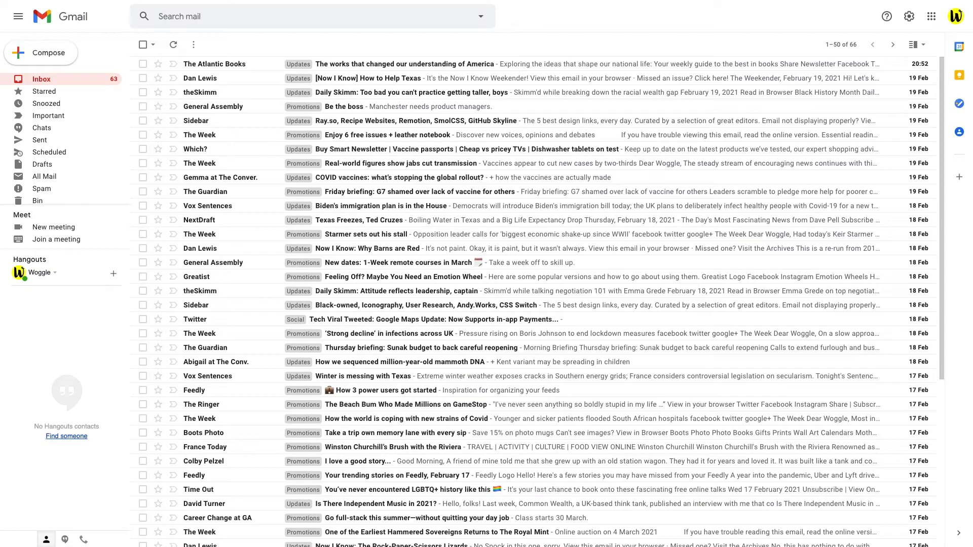
Step: Put the cursor in the Search mail box at the top of Gmail
click(310, 17)
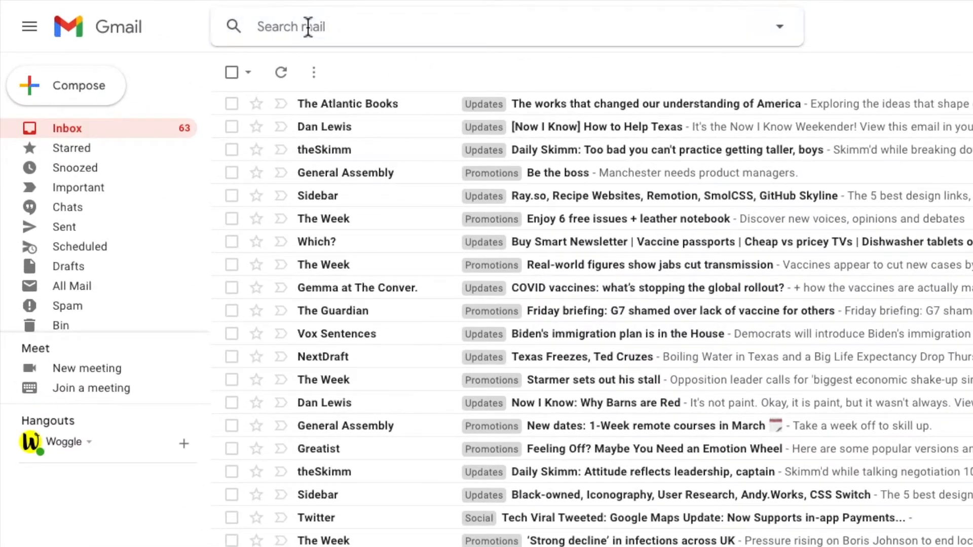
Step: Search the mailbox for 'unsubscribe'
text(unsubscribe)
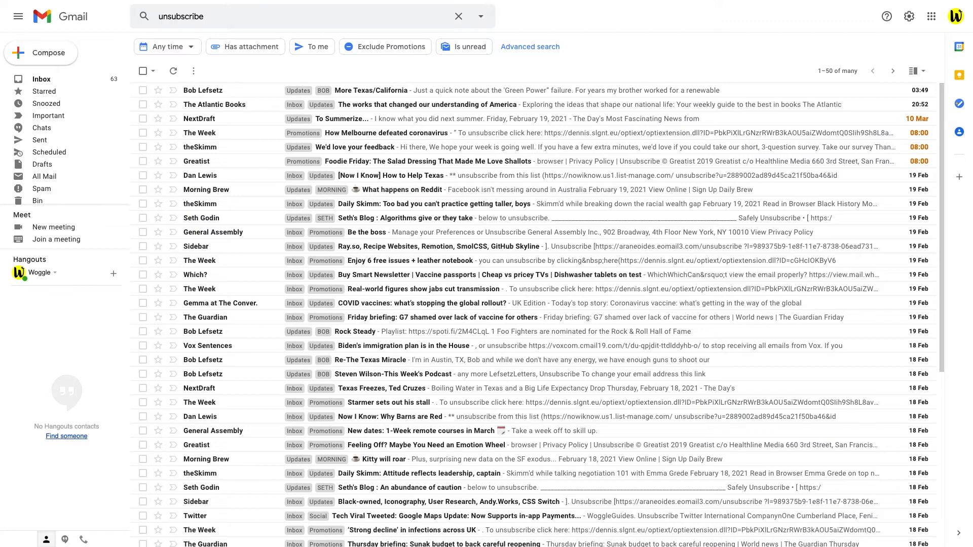
mouse_move(223, 97)
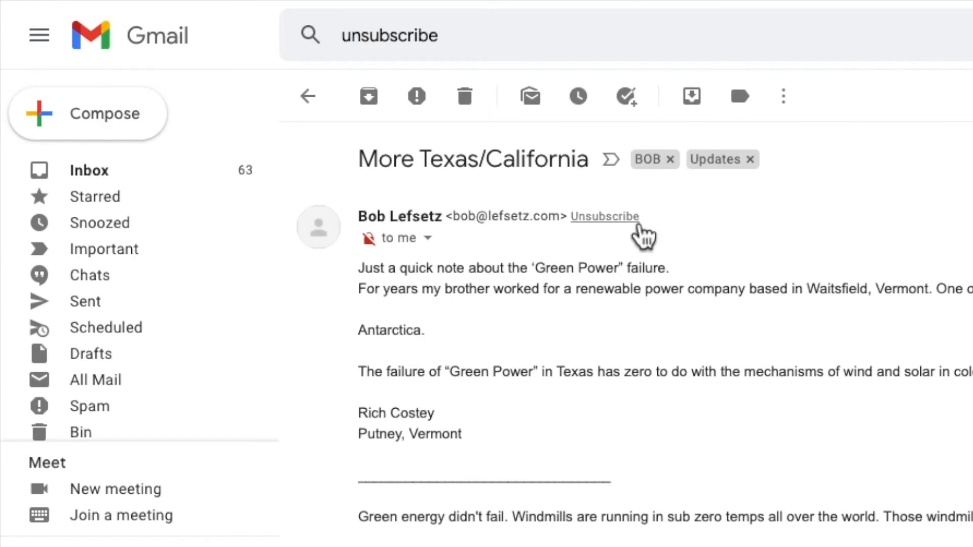
Step: Unsubscribe from Bob Lefsetz, sender of the More Texas/California email, and confirm
click(604, 216)
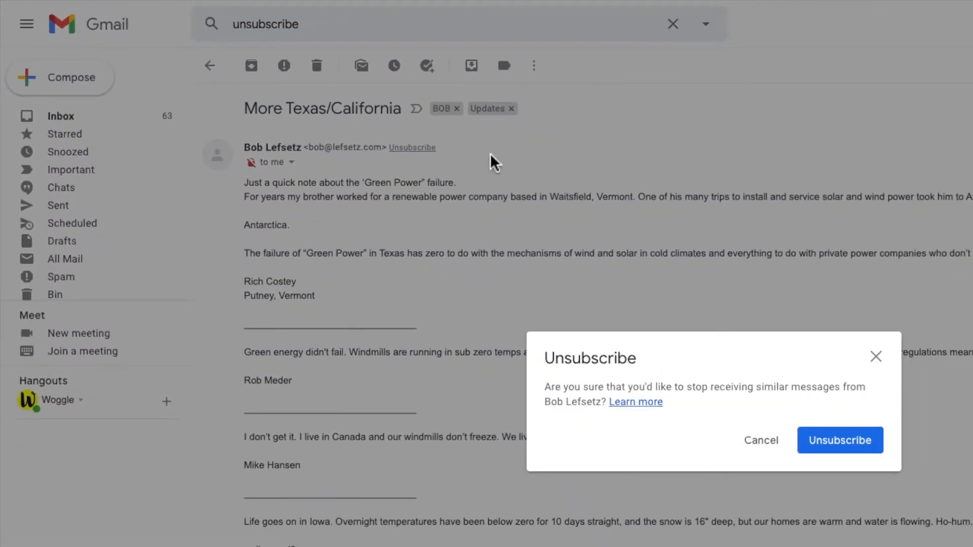
mouse_move(582, 176)
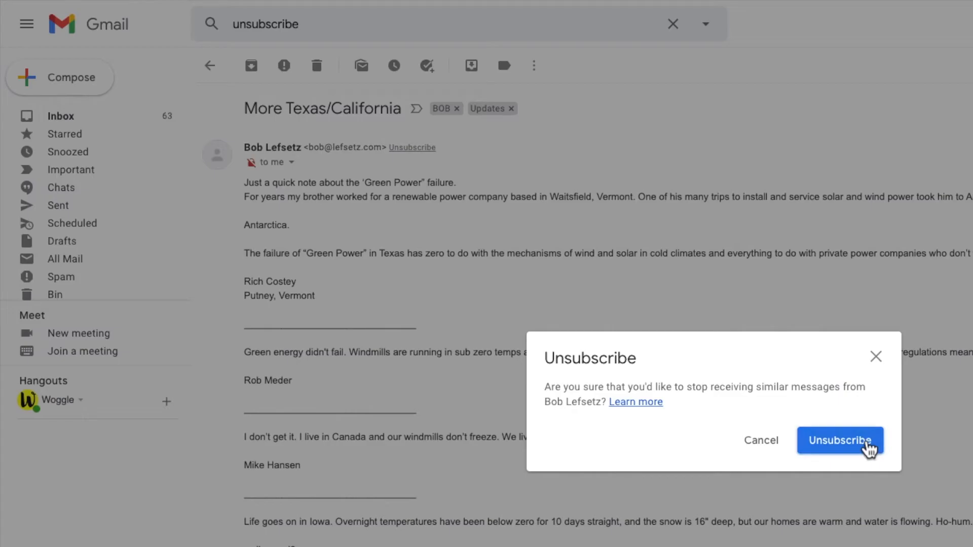
click(840, 440)
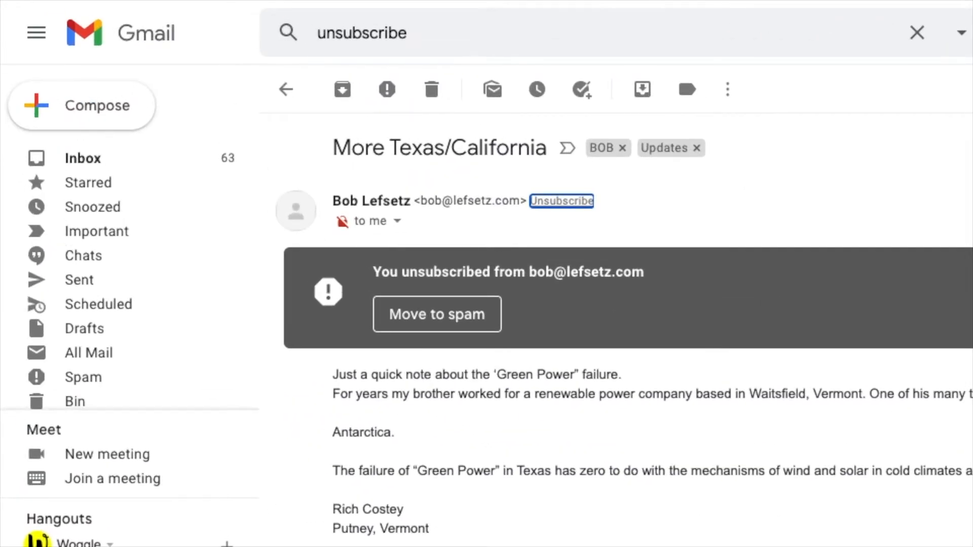
mouse_move(670, 397)
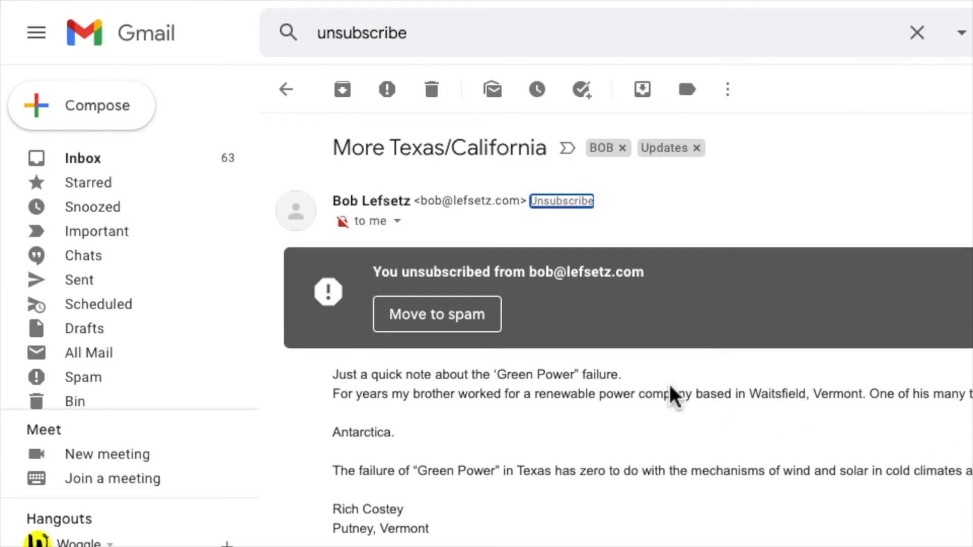
mouse_move(670, 387)
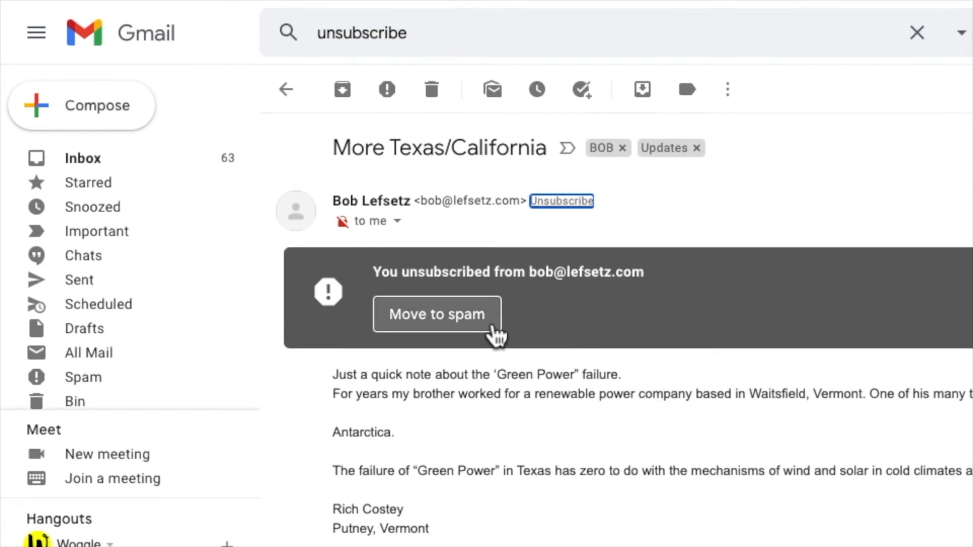
Step: Move the More Texas/California conversation to spam from the unsubscribe banner
click(437, 314)
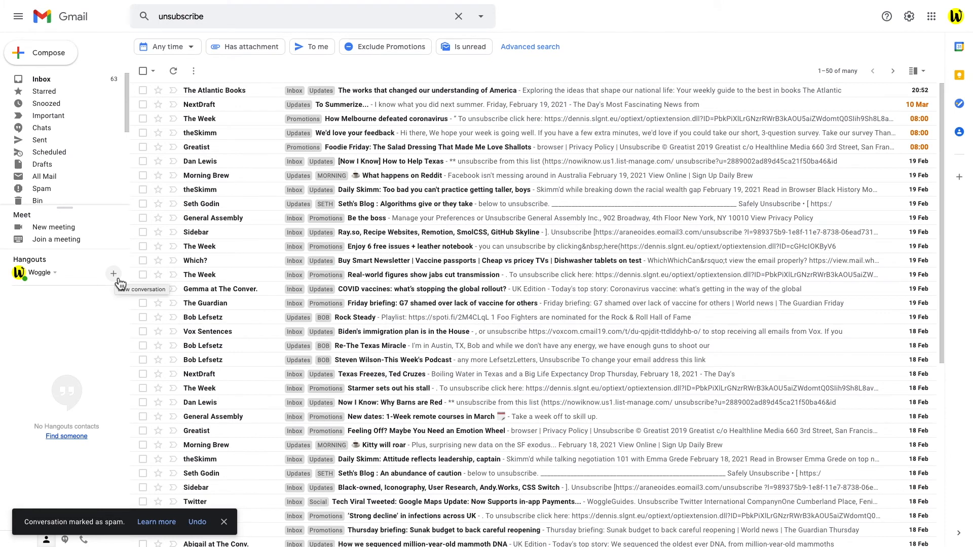
mouse_move(113, 274)
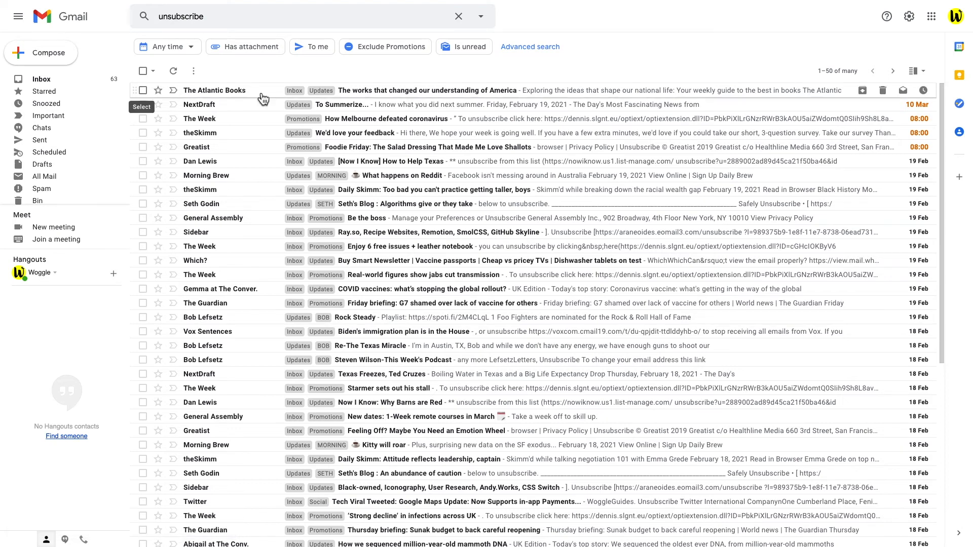
Step: Unsubscribe from The Atlantic Books and NextDraft newsletters, confirming each
click(426, 91)
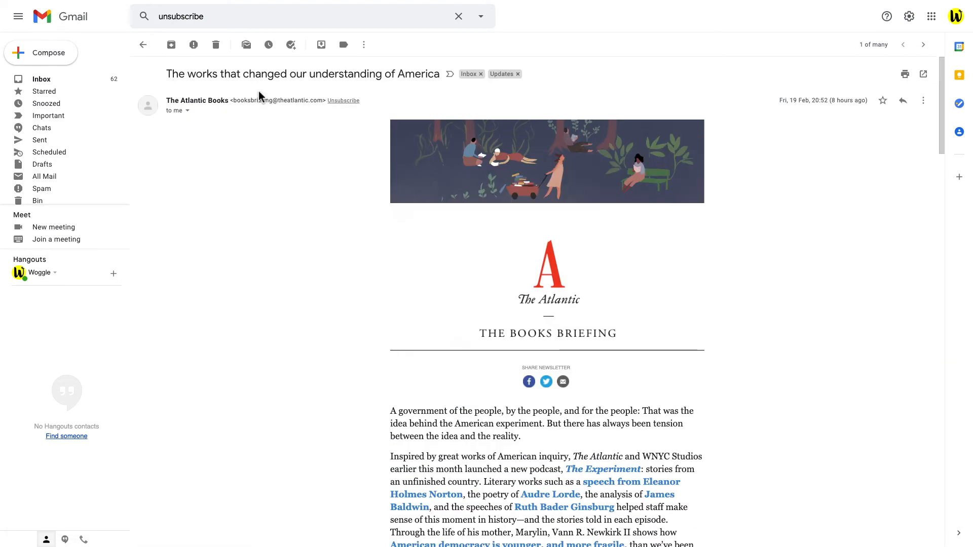
click(343, 100)
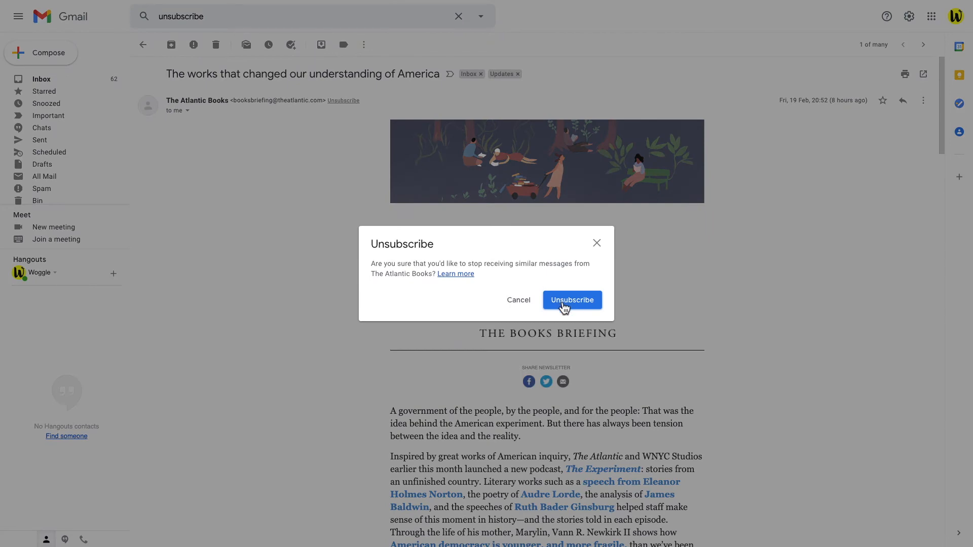
click(571, 299)
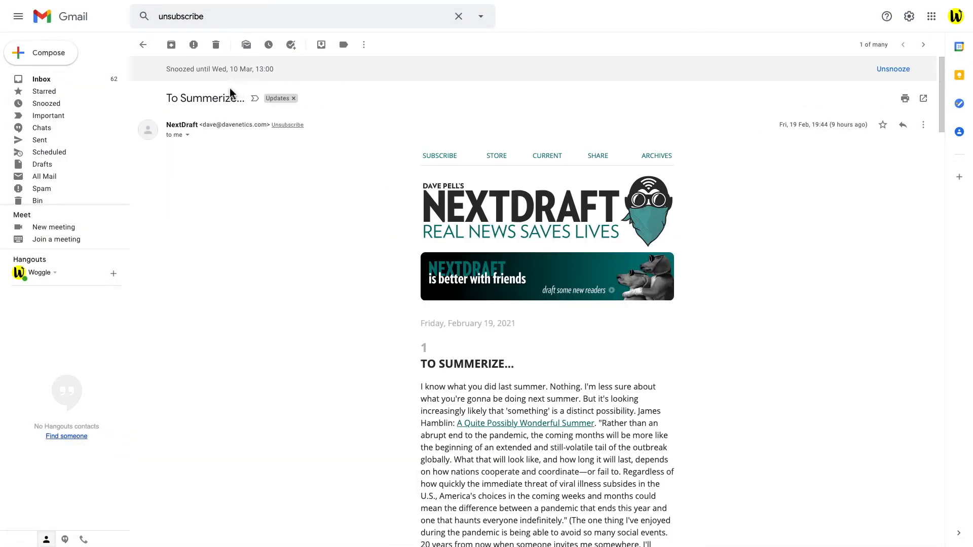
click(286, 125)
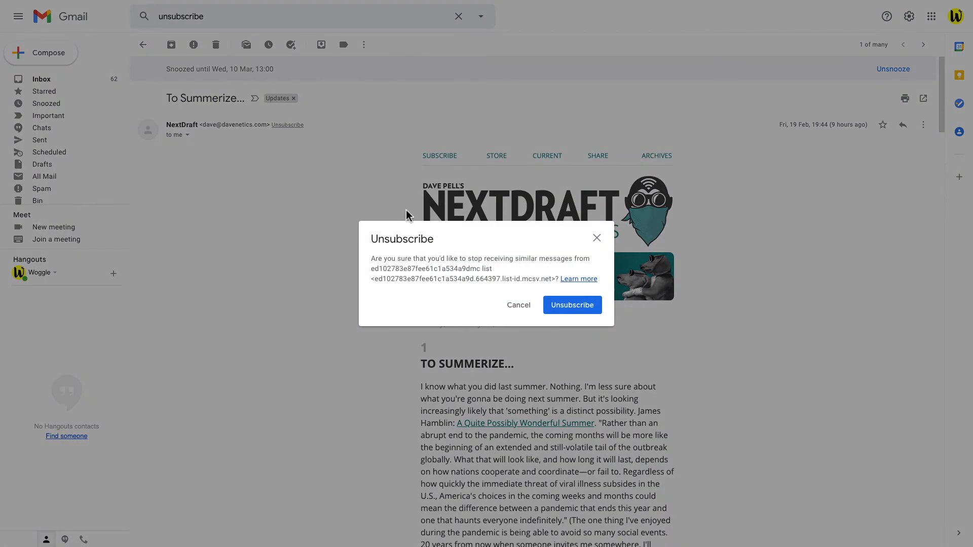
click(570, 305)
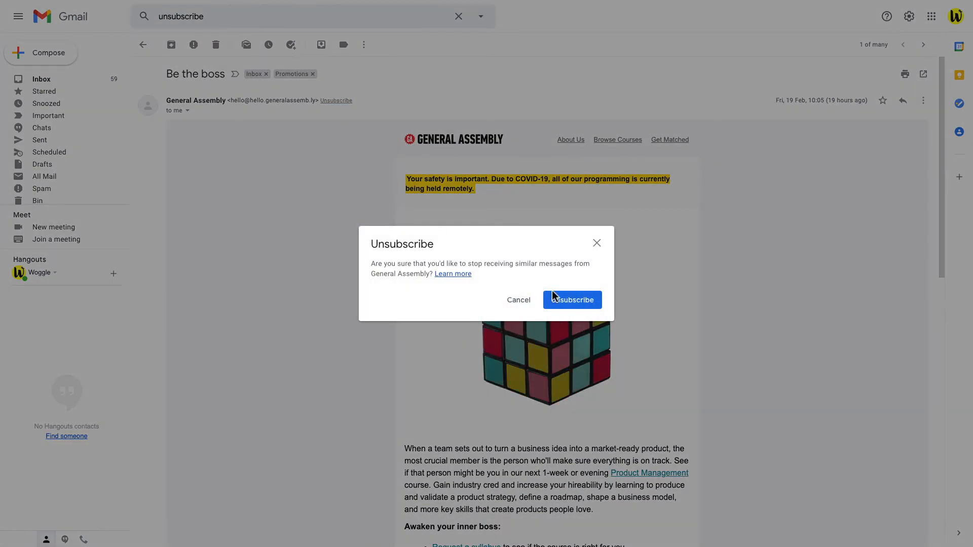
Step: Unsubscribe from General Assembly, Greatist, Now I Know and theSkimm newsletters
click(570, 299)
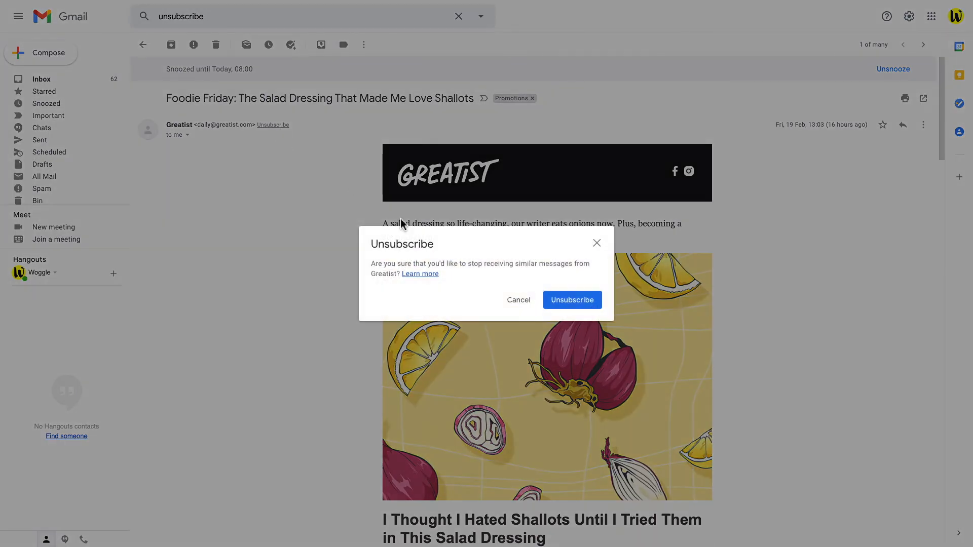
click(571, 300)
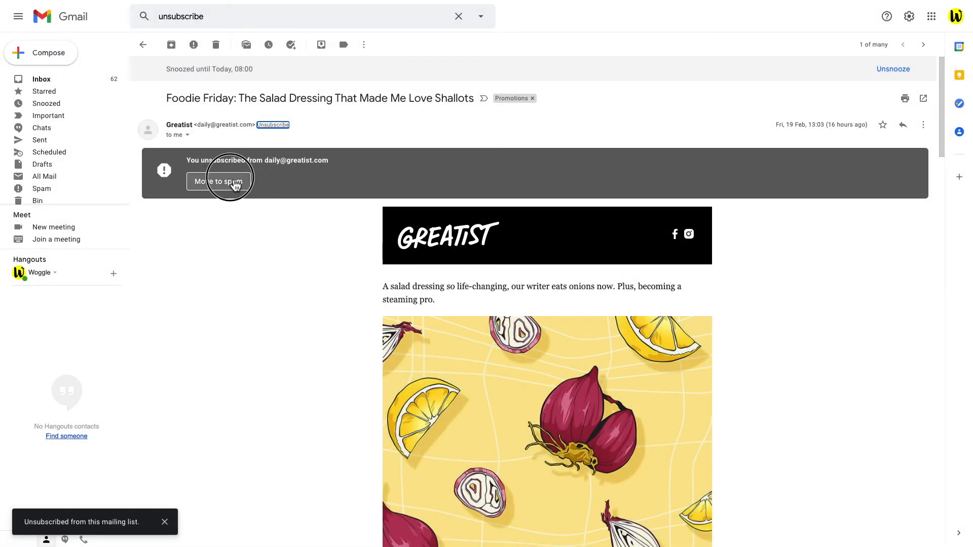
click(284, 101)
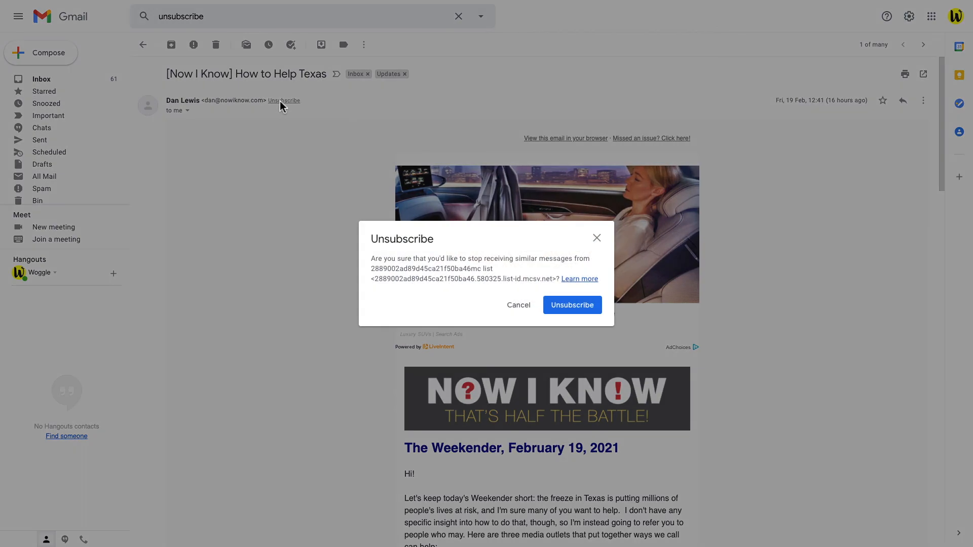
click(570, 305)
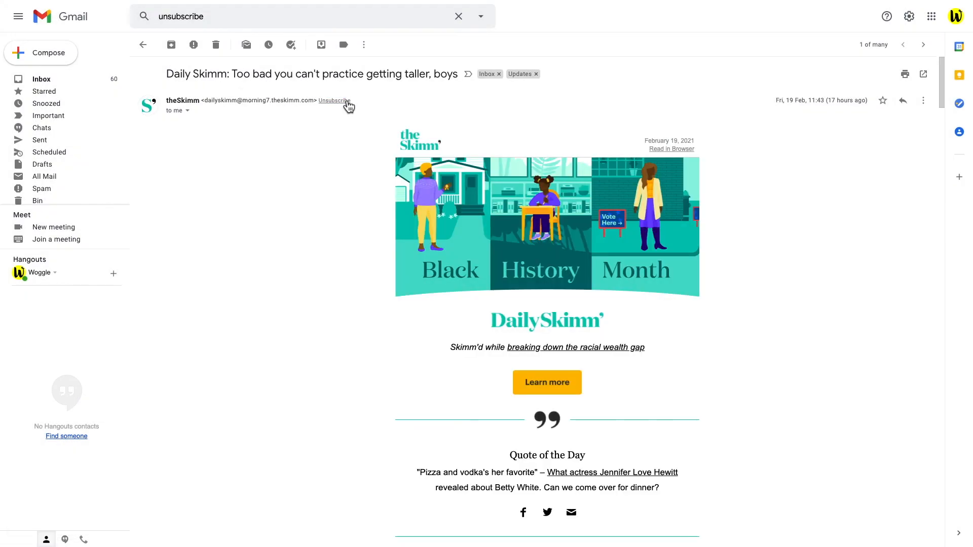
click(334, 100)
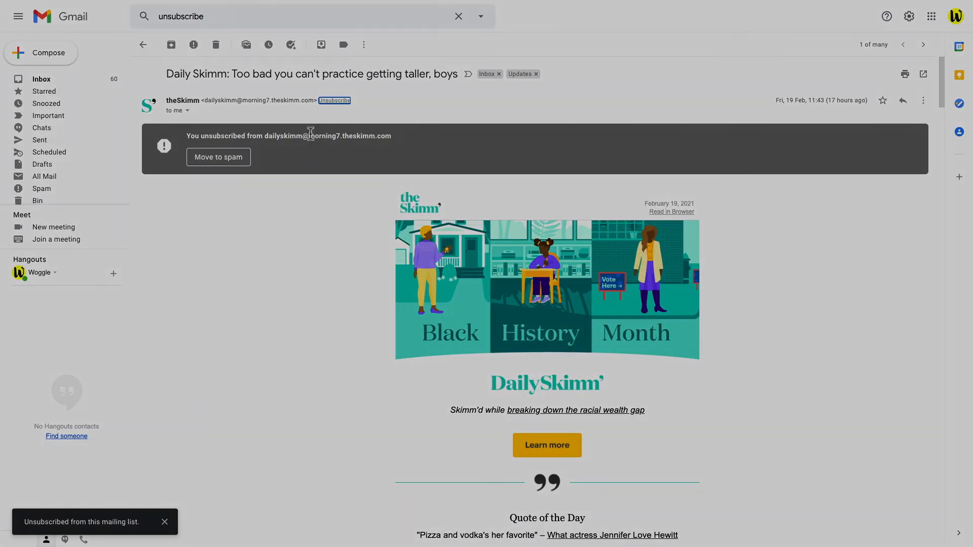